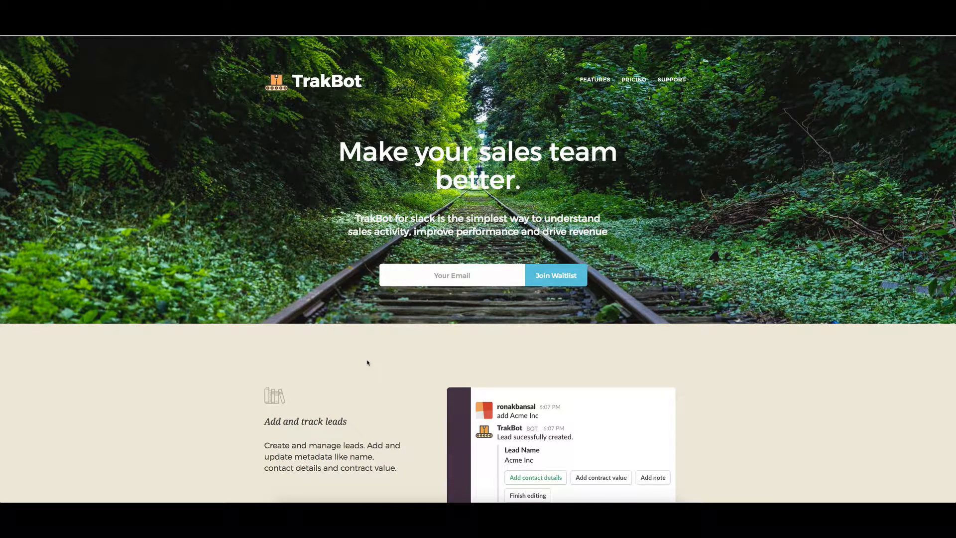
mouse_move(379, 364)
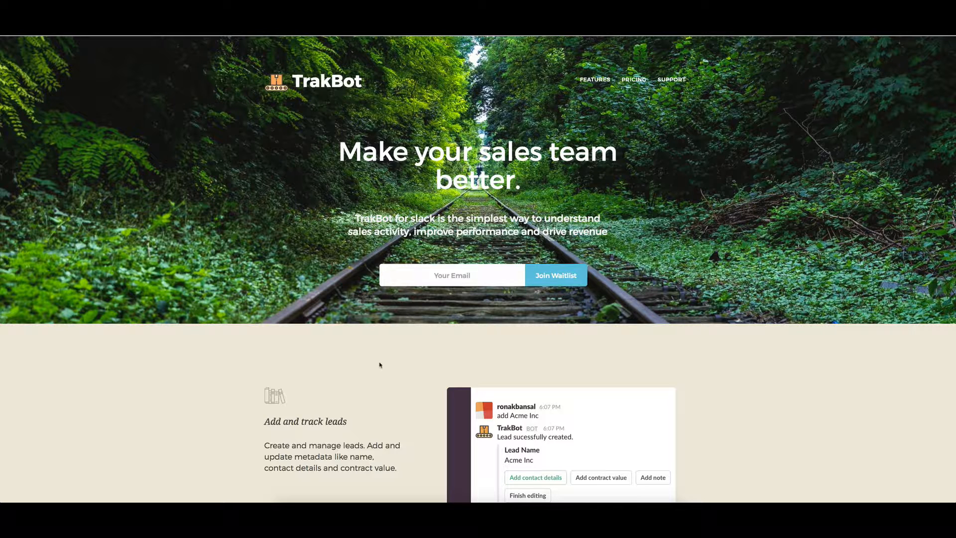
scroll("down", 3)
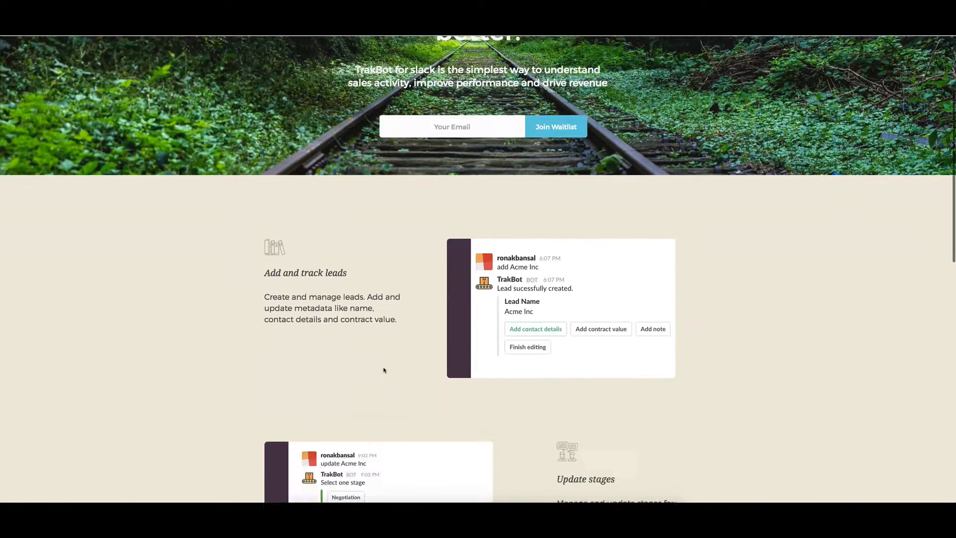
scroll("down", 3)
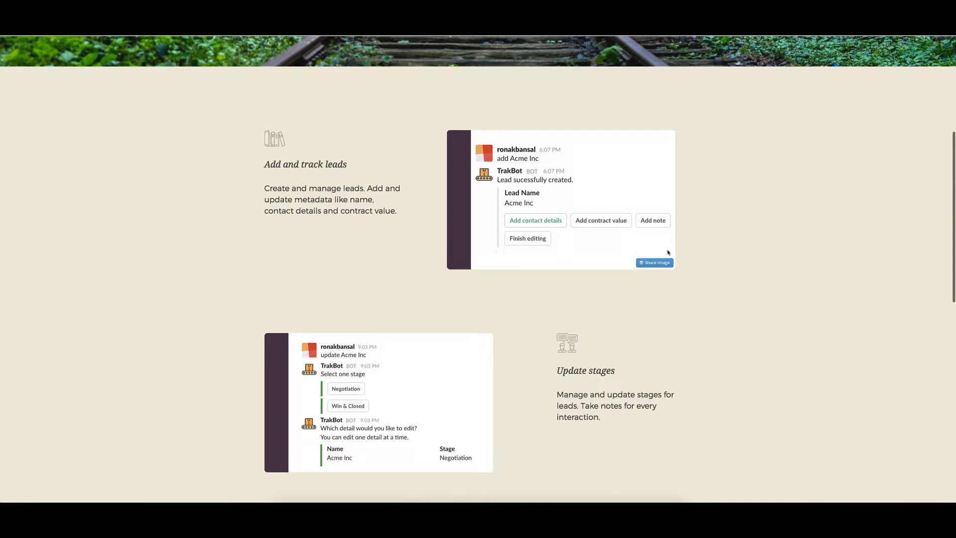
mouse_move(730, 304)
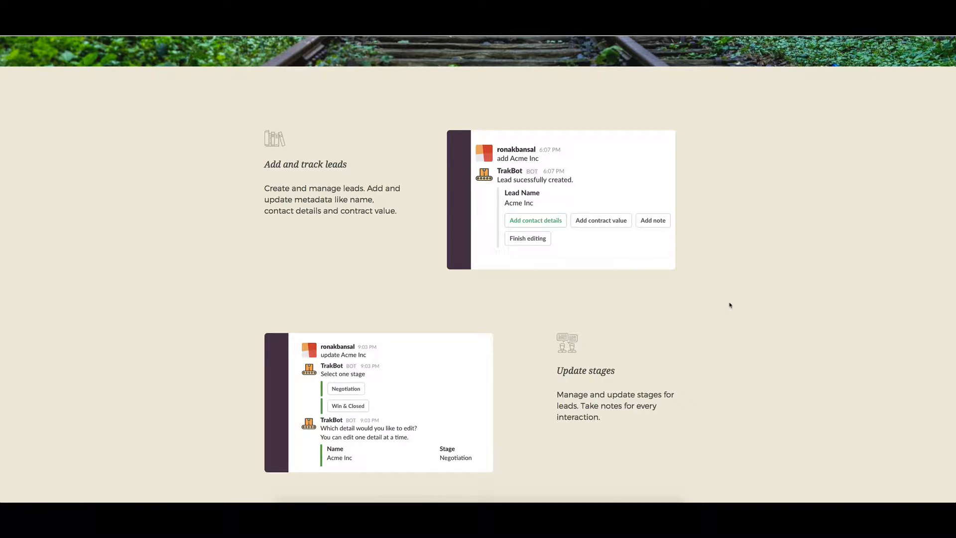
scroll("down", 3)
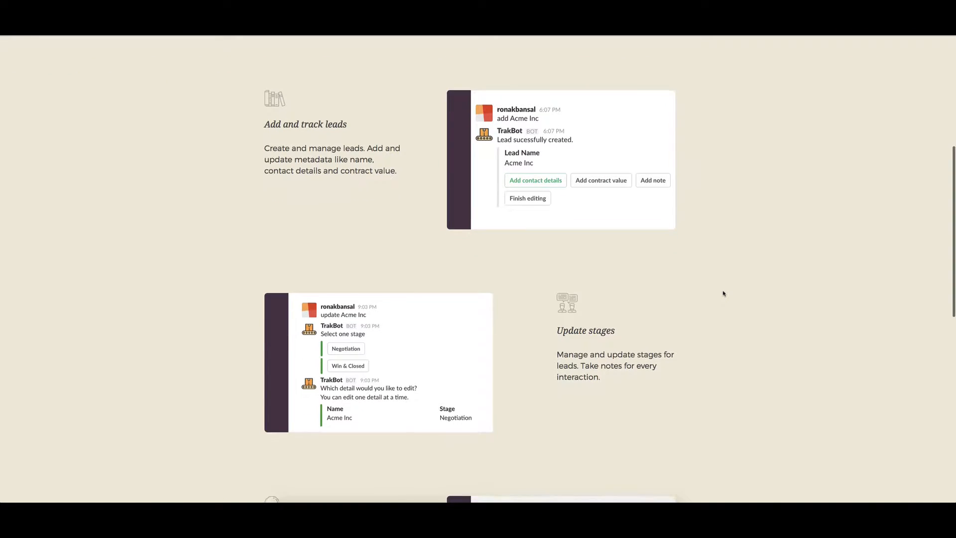
scroll("down", 3)
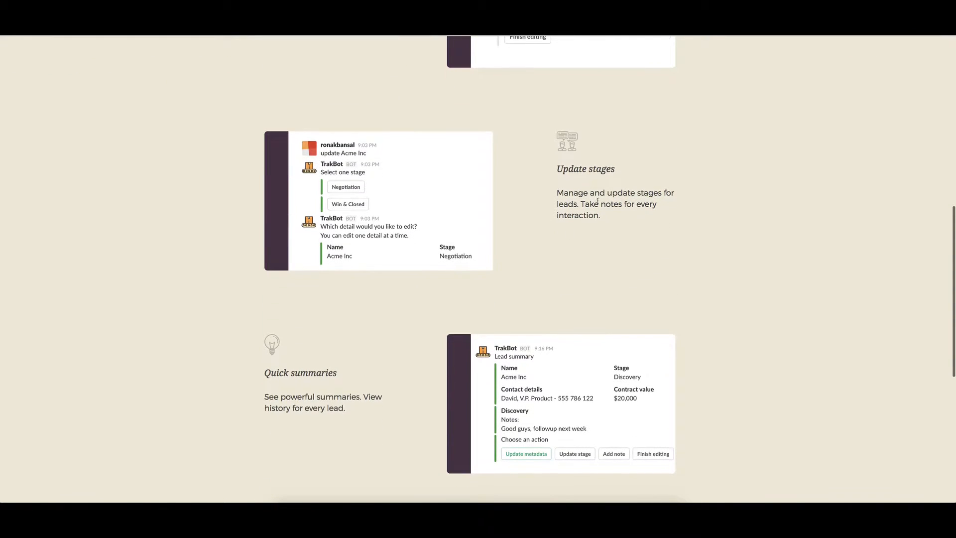
mouse_move(761, 251)
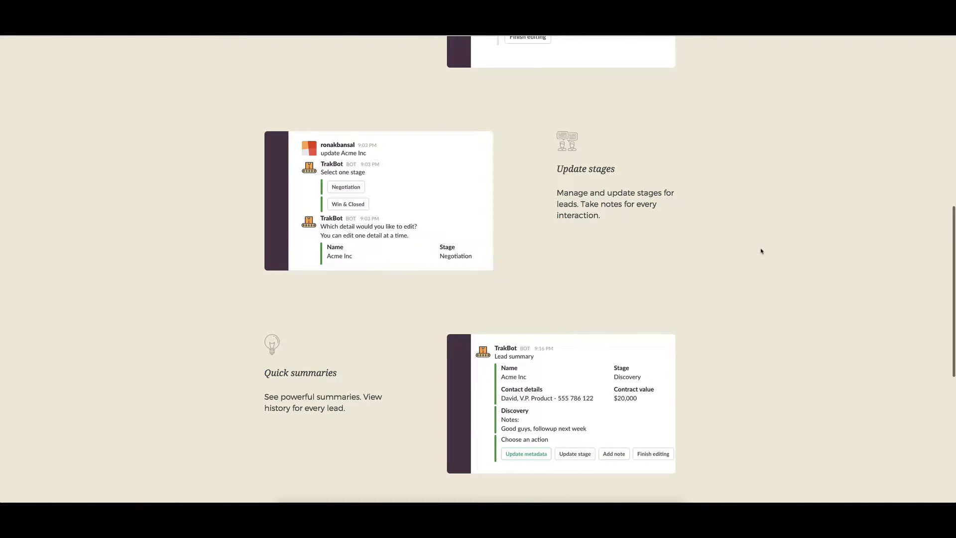
scroll("down", 3)
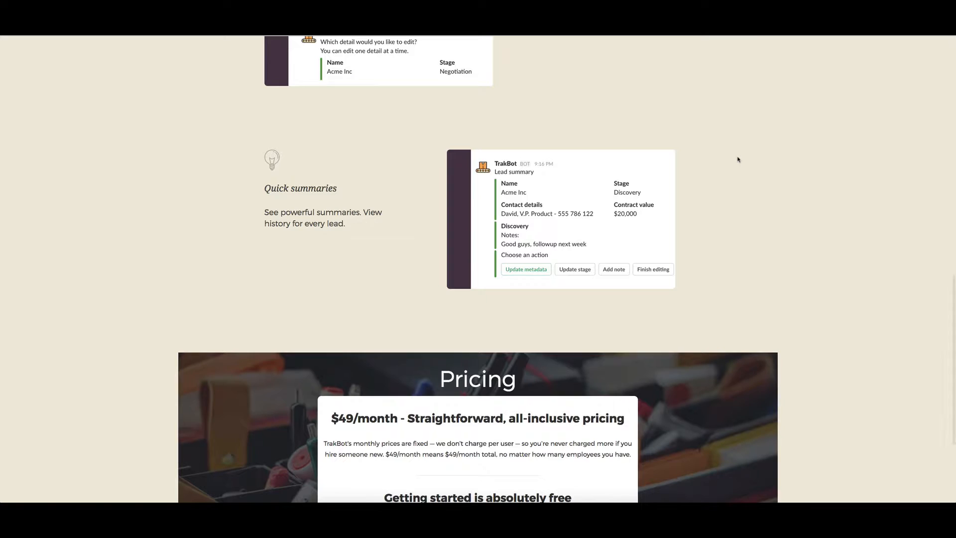
scroll("down", 3)
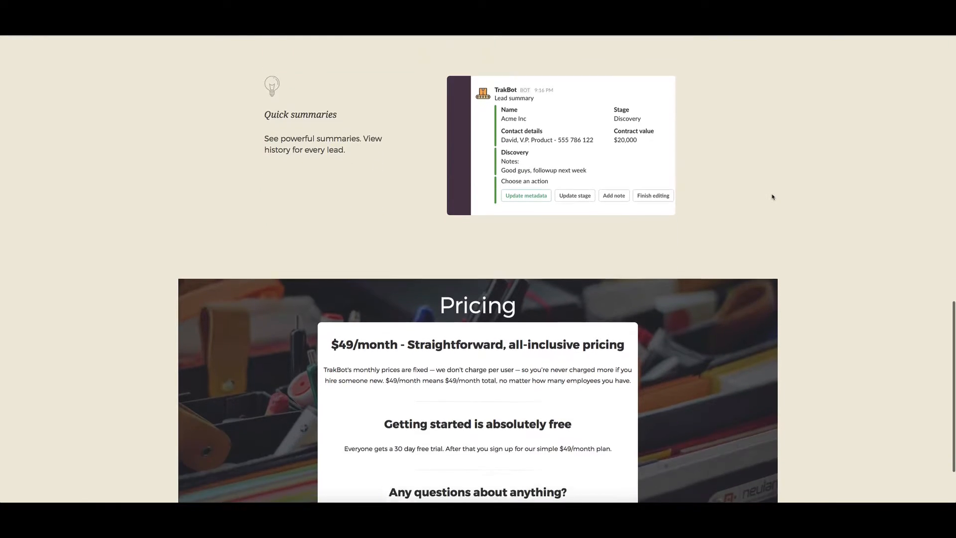
scroll("down", 3)
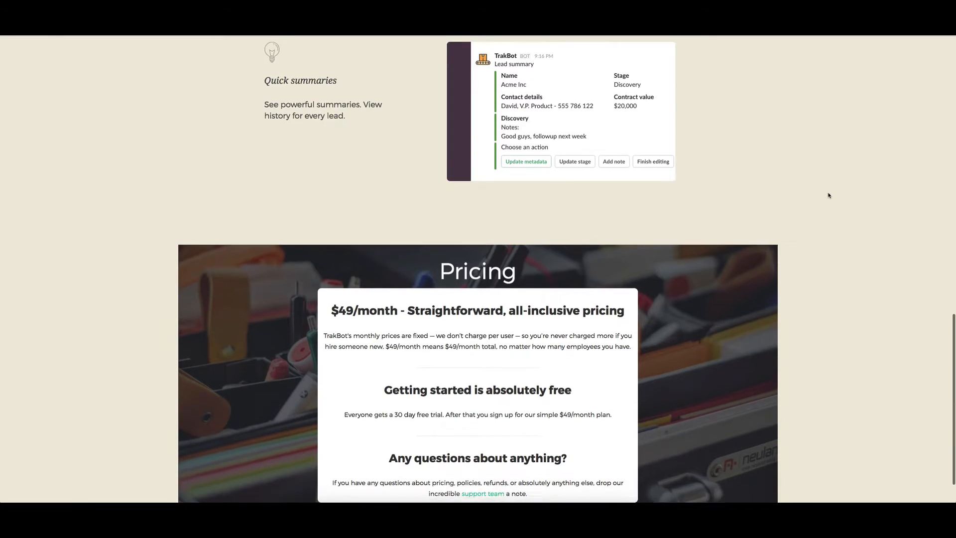
scroll("down", 3)
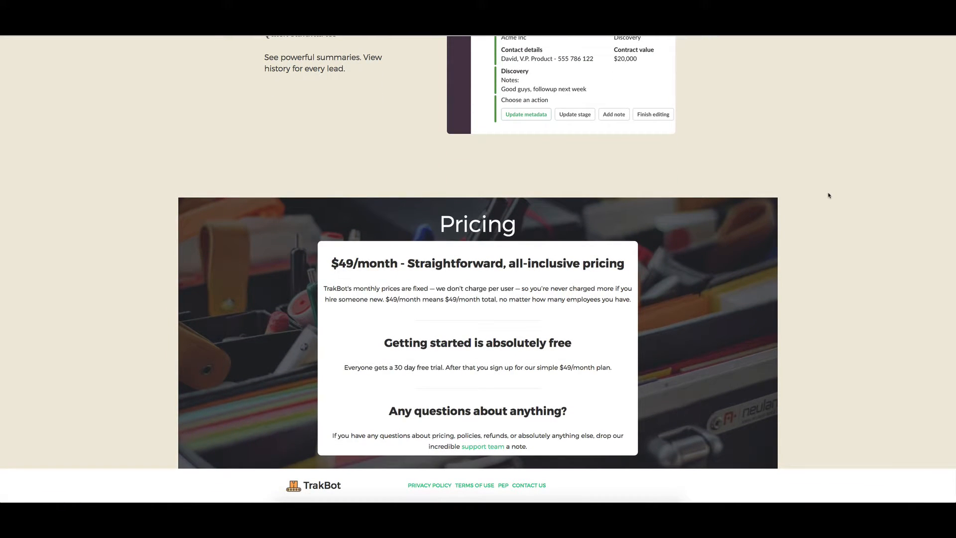
mouse_move(431, 381)
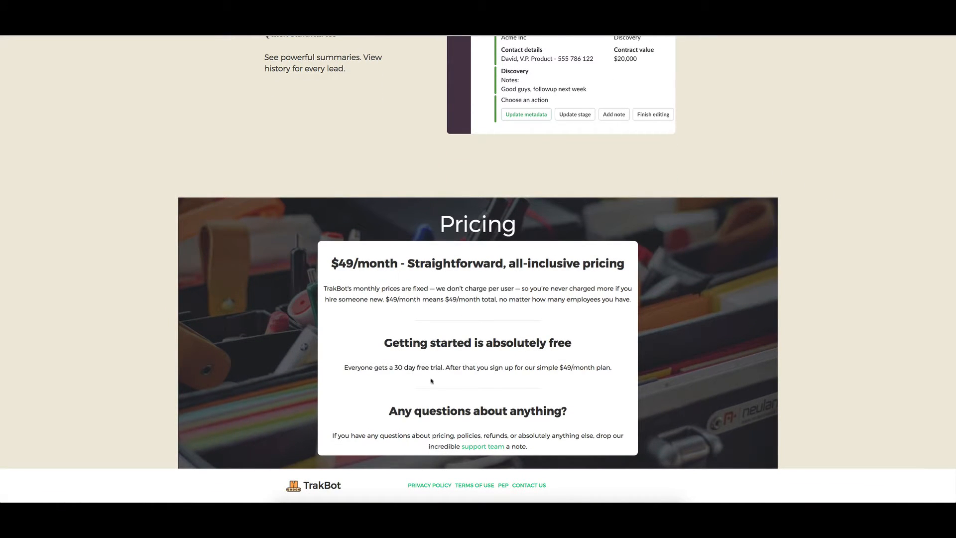